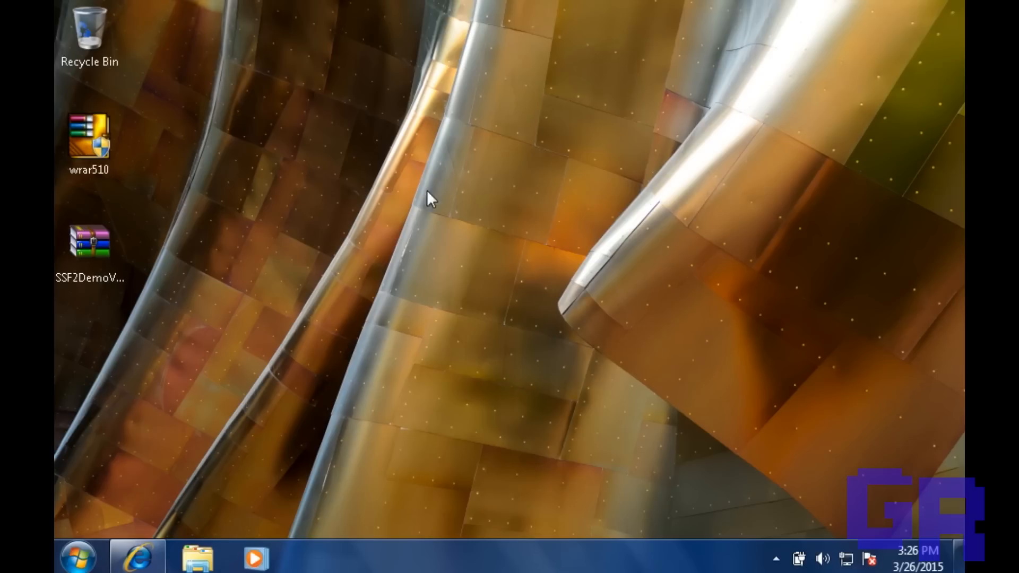
Go to mcleodgaming.com in Internet Explorer and reach its Games page.
left_click(89, 137)
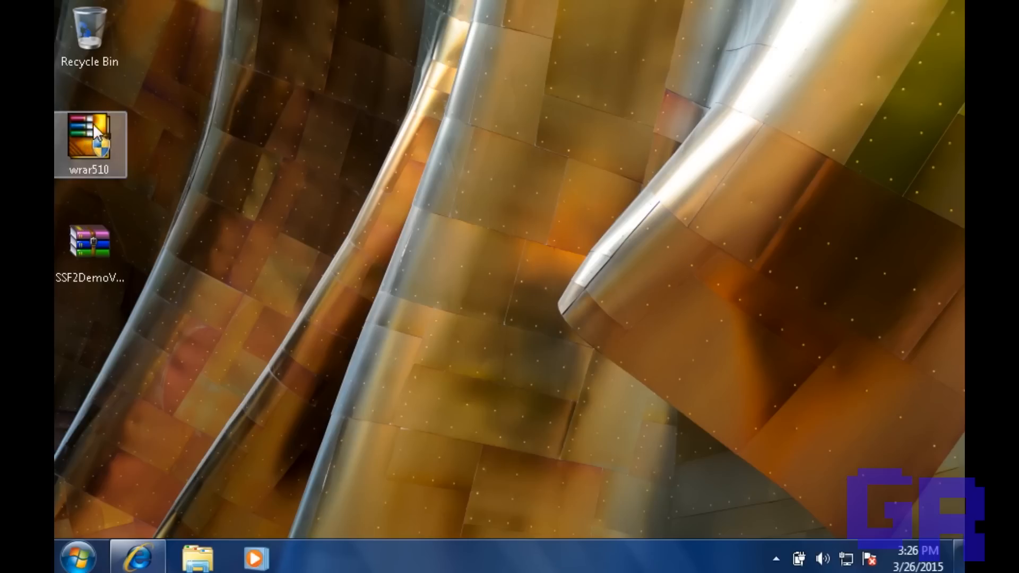
mouse_move(101, 145)
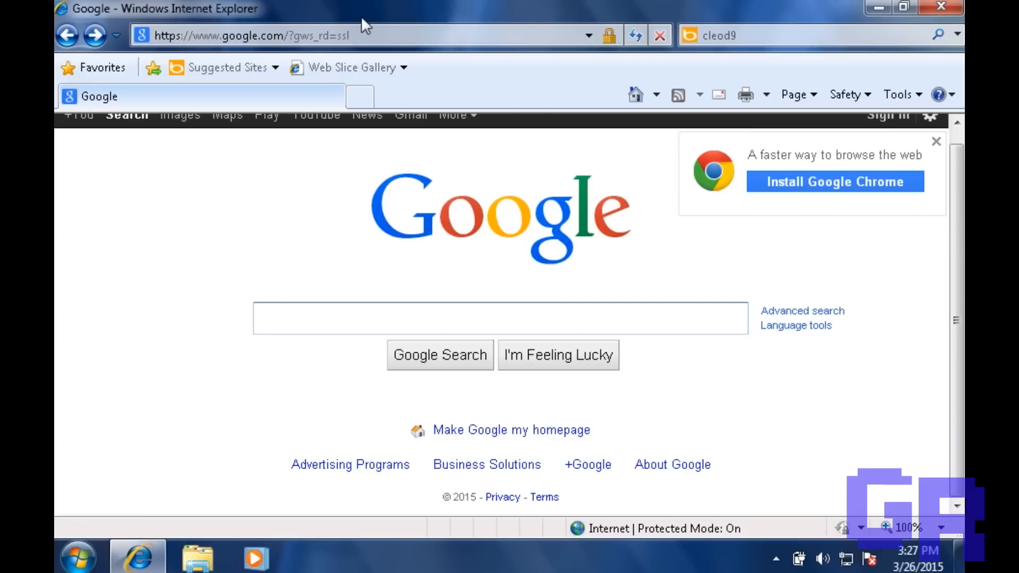
type("http://mcleodgaming.com/")
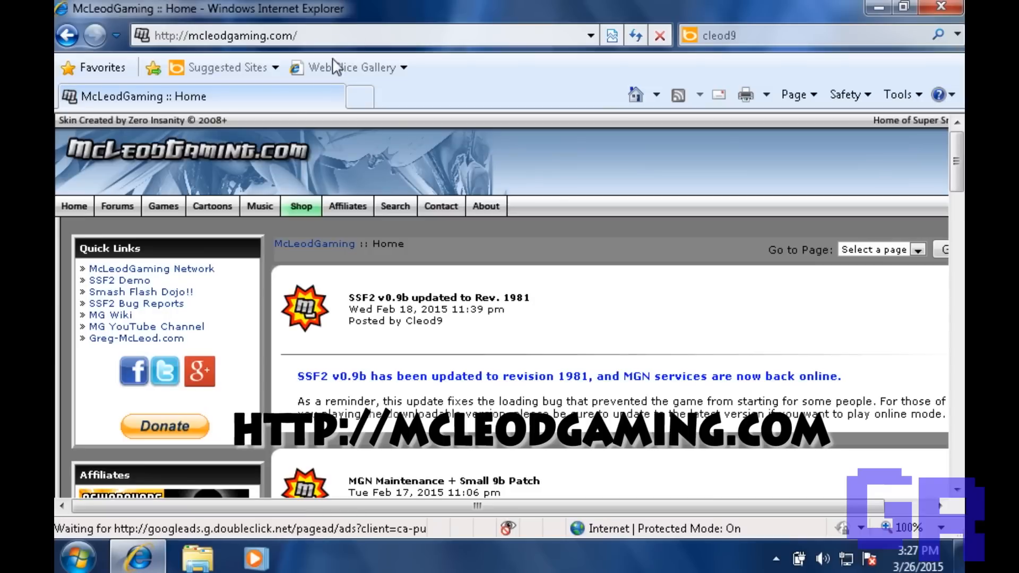
left_click(162, 206)
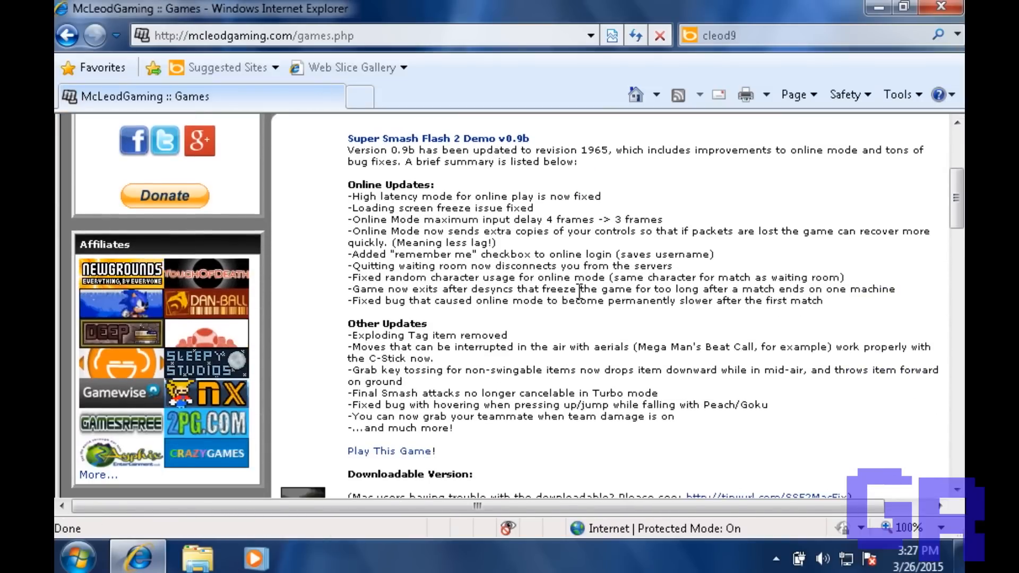
Download the Windows release of SSF2 demo 0.9.1.1981 from the Downloadable Version section.
scroll("down", 3)
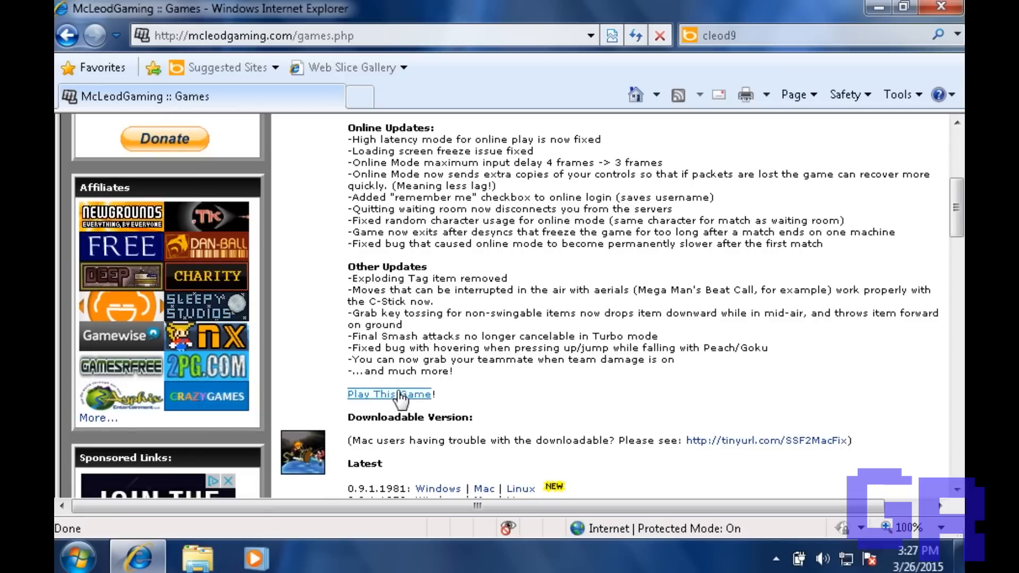
scroll("down", 3)
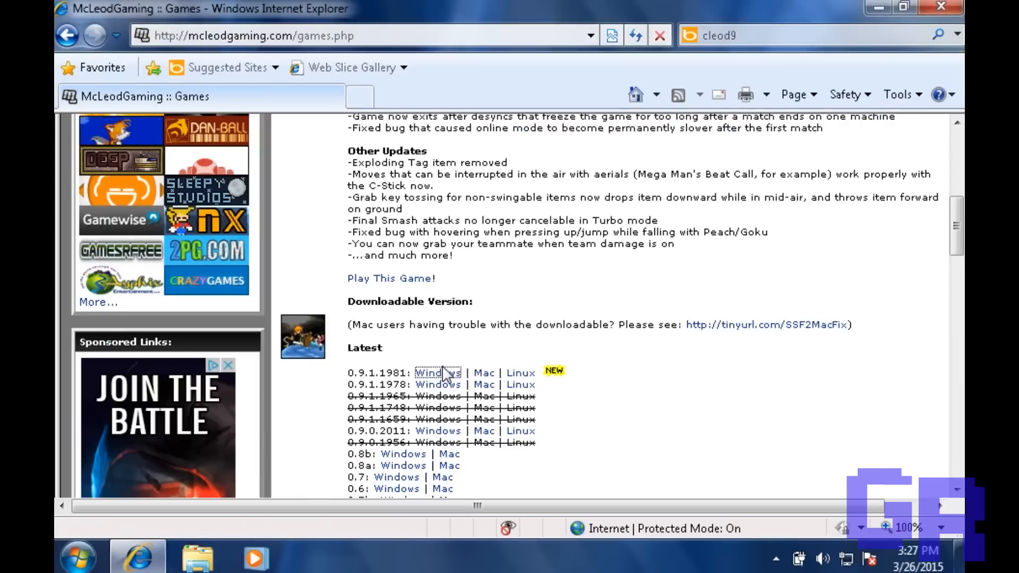
left_click(437, 373)
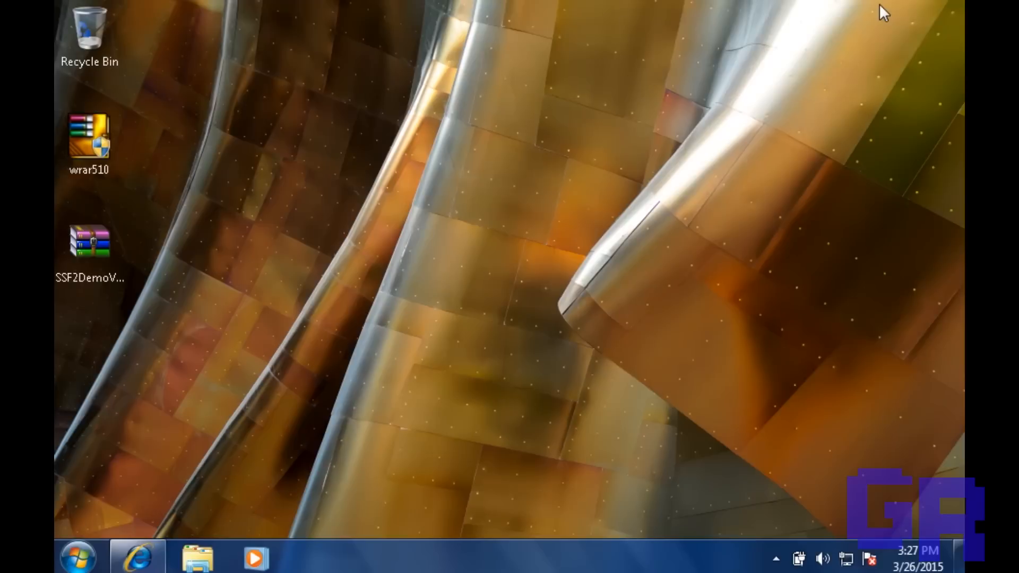
Extract the downloaded SSF2 demo archive onto the desktop with WinRAR's Extract Here.
left_click(90, 254)
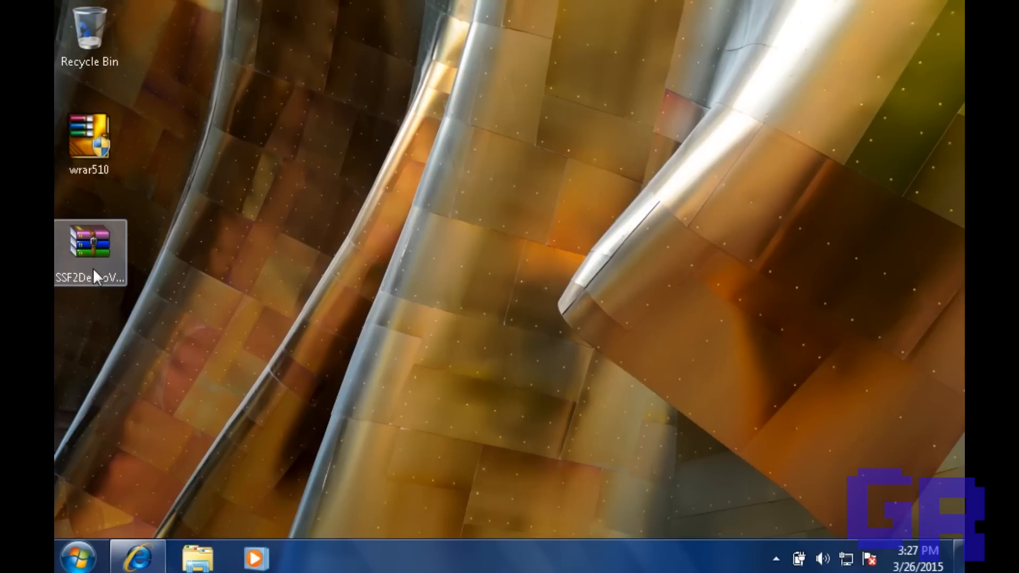
right_click(91, 254)
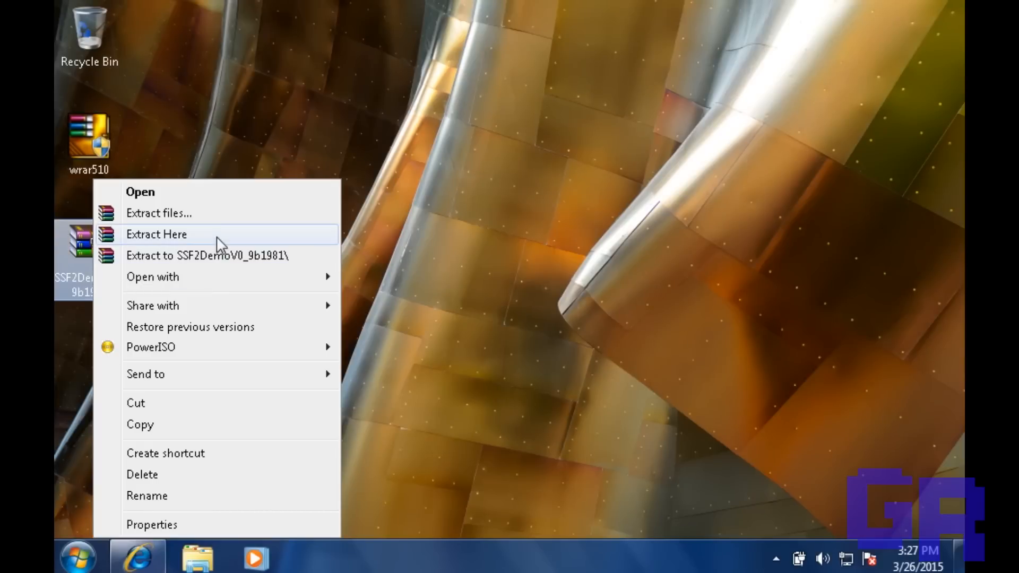
left_click(156, 234)
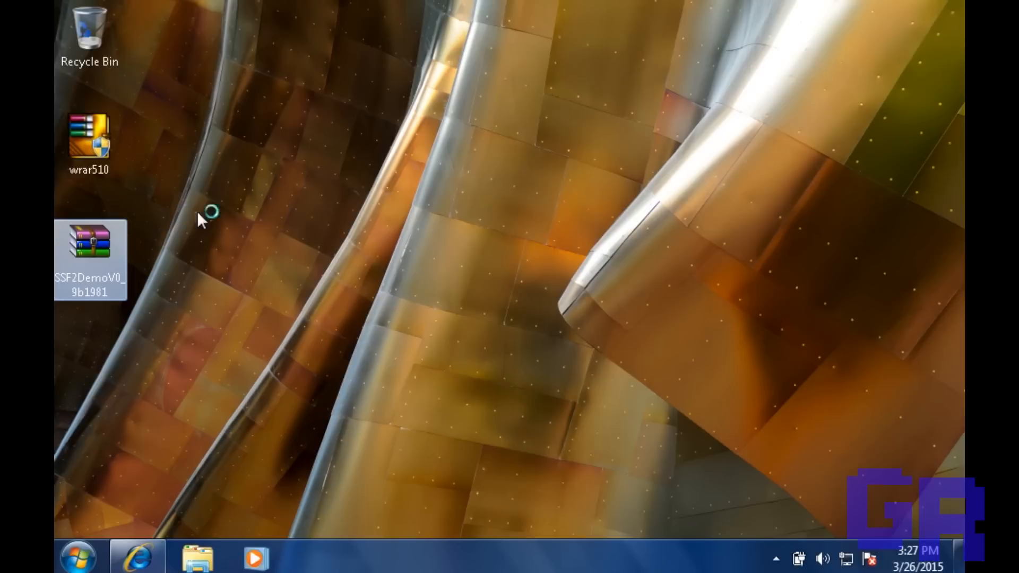
Launch SSF2 from the extracted SSF2DemoV0_9b1981 folder, confirming the unverified-publisher prompt.
double_click(89, 262)
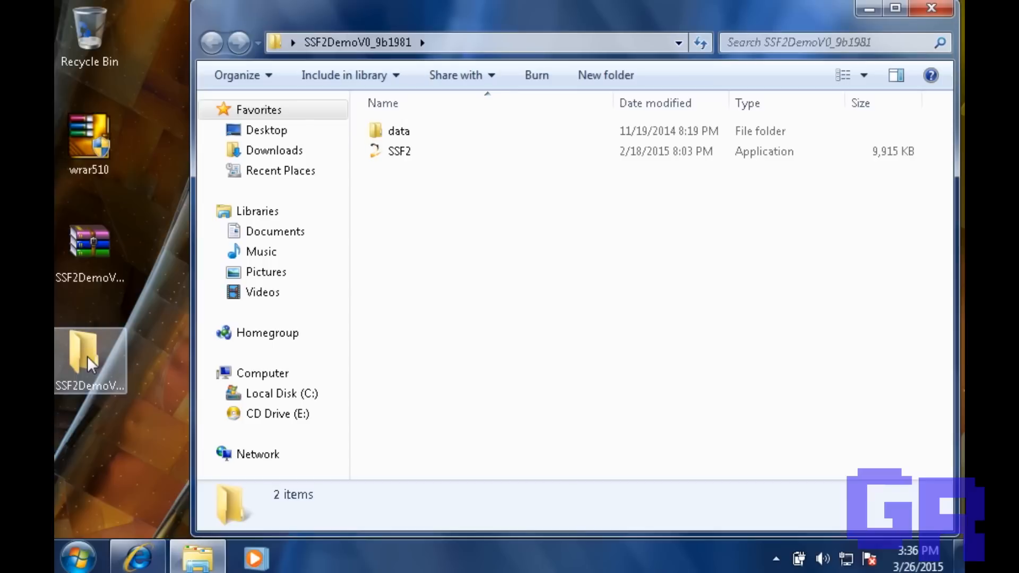
double_click(398, 151)
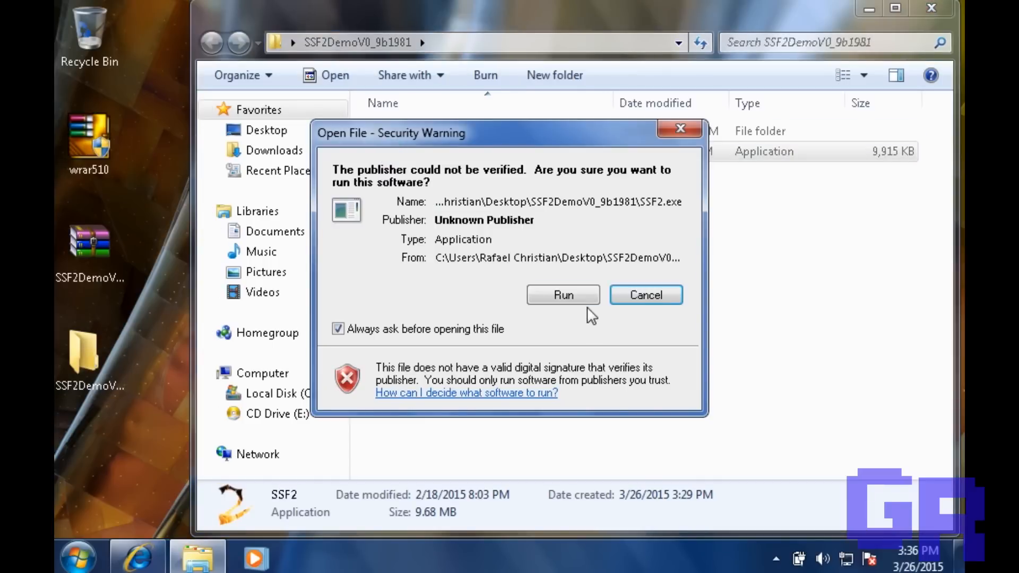
left_click(563, 294)
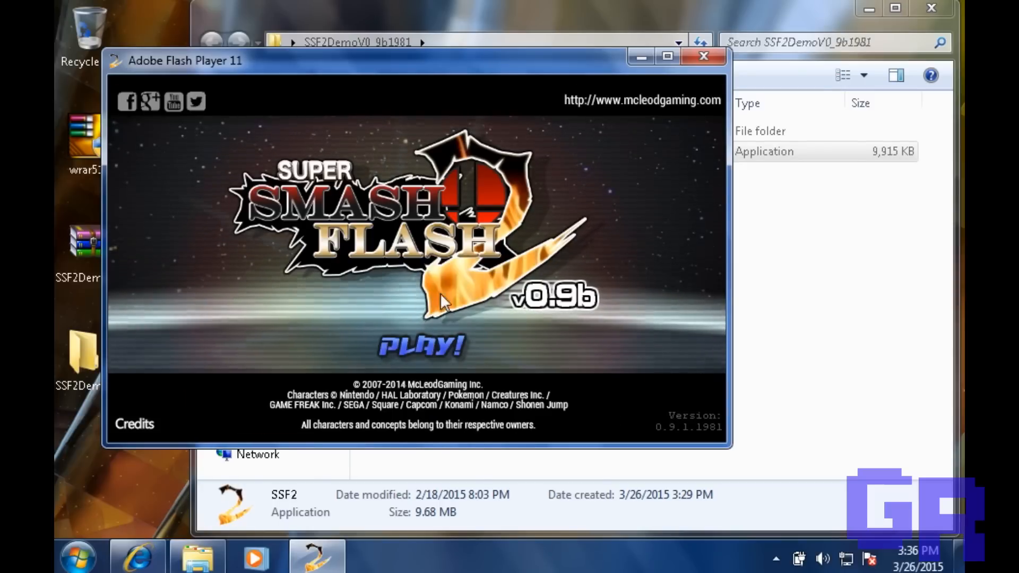
Start the game with PLAY! and enter Group mode toward stage selection.
left_click(421, 344)
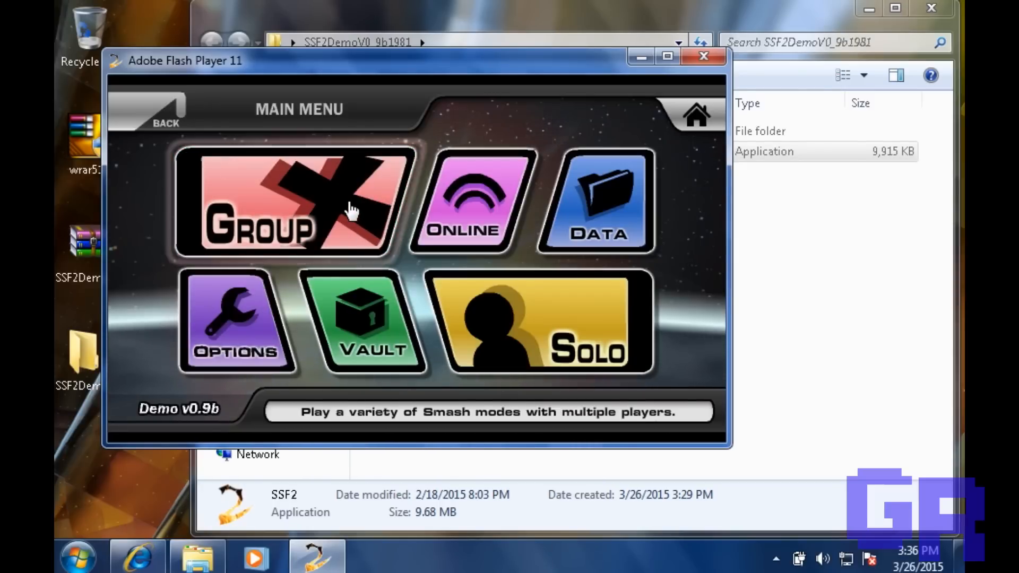
left_click(279, 201)
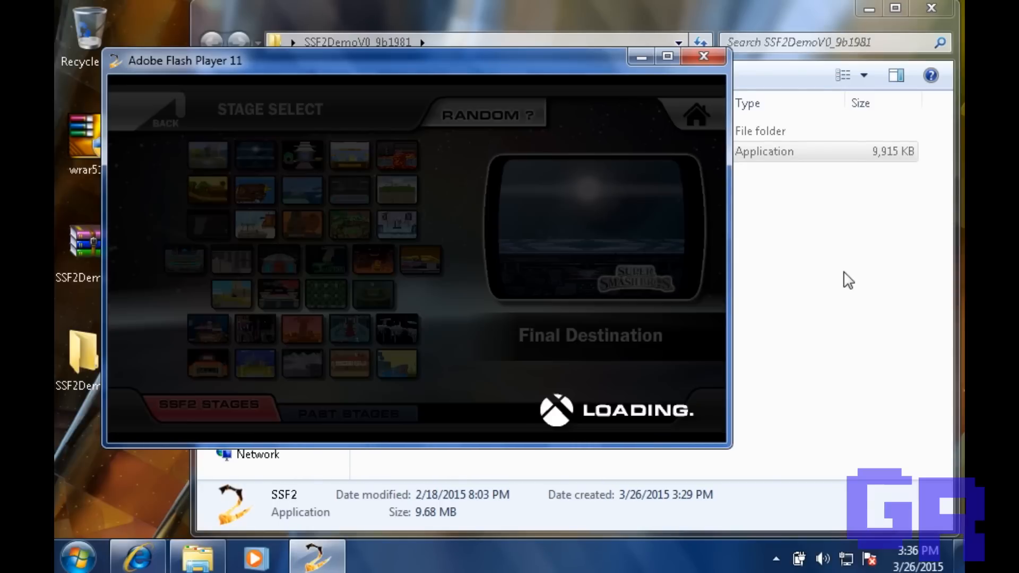